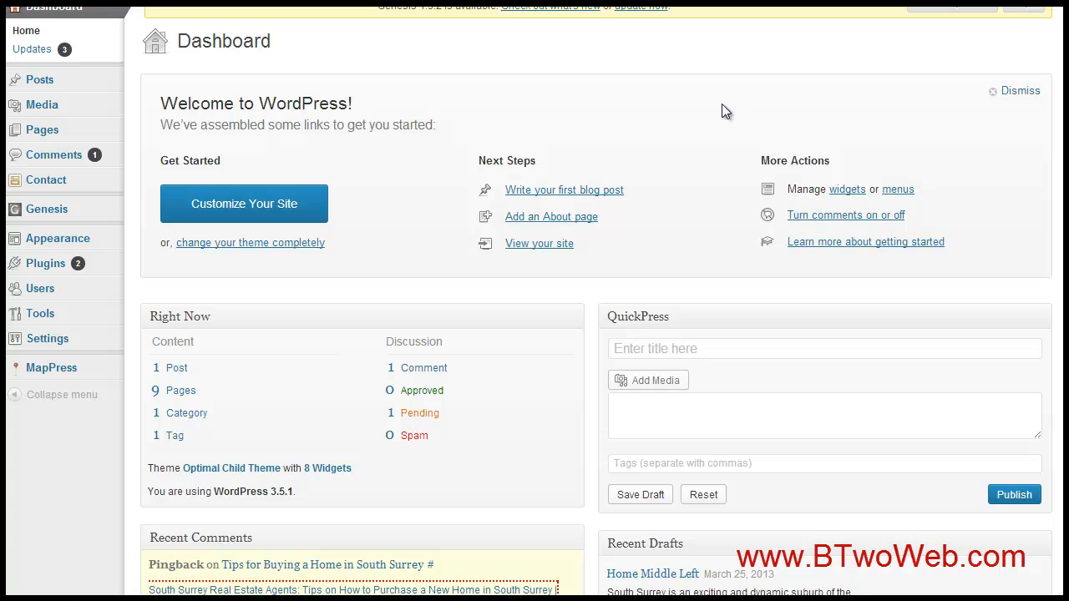
mouse_move(651, 96)
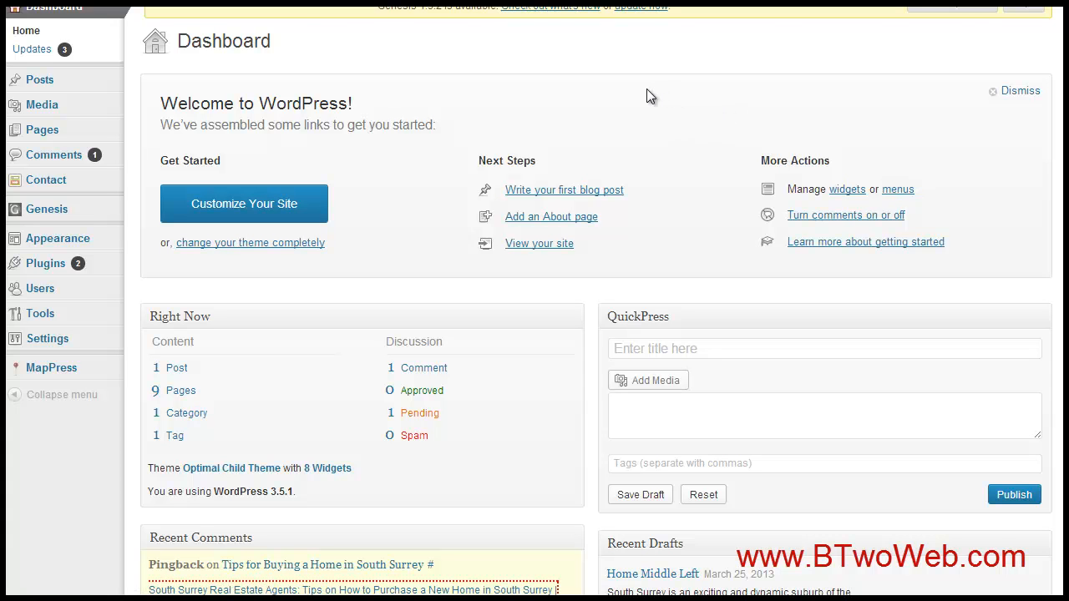
mouse_move(571, 90)
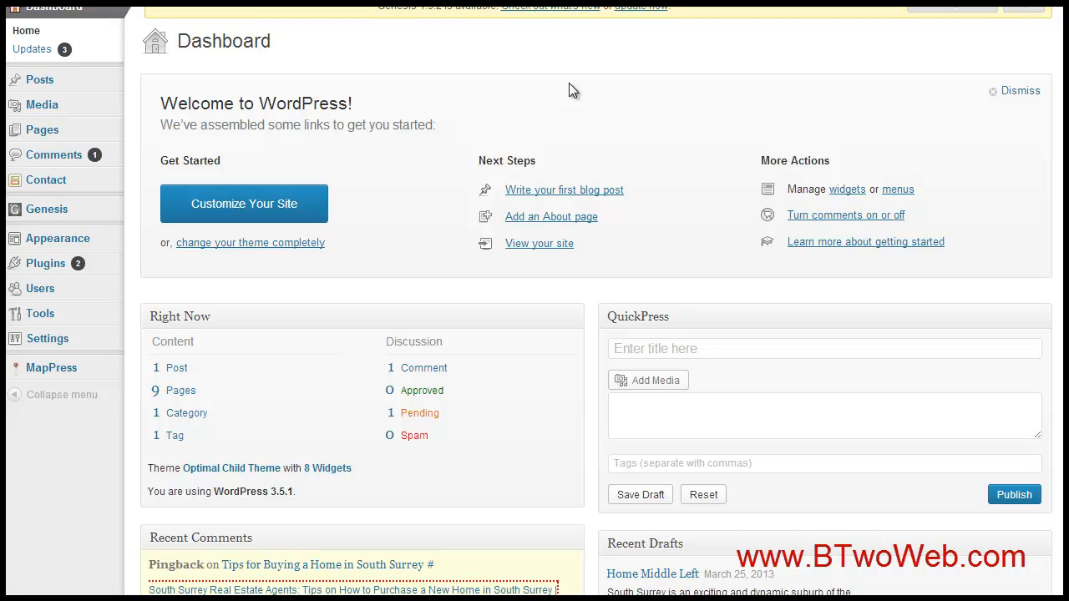
mouse_move(473, 89)
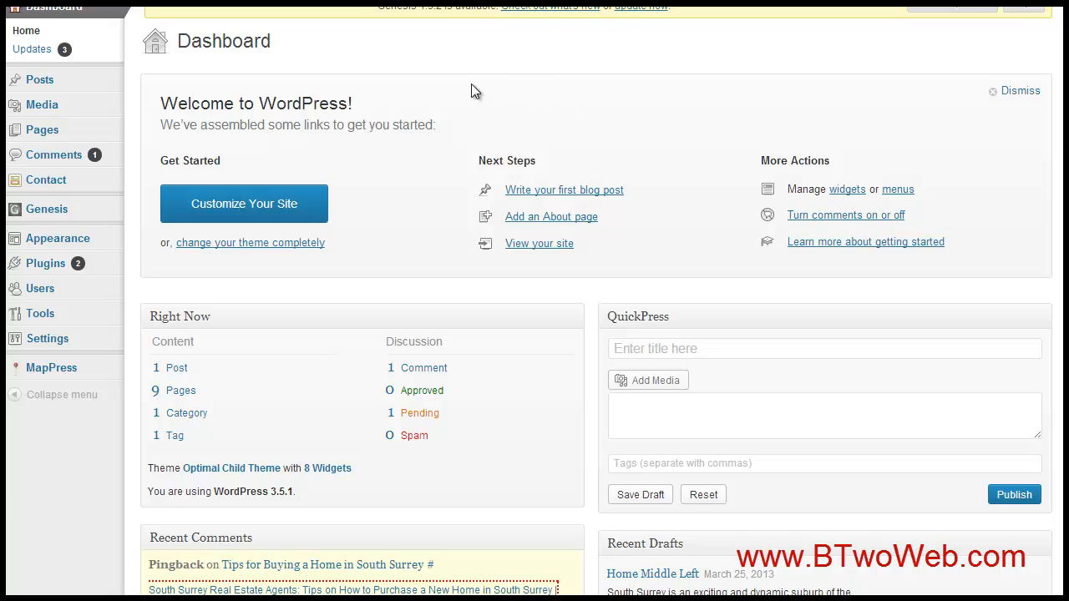
mouse_move(465, 90)
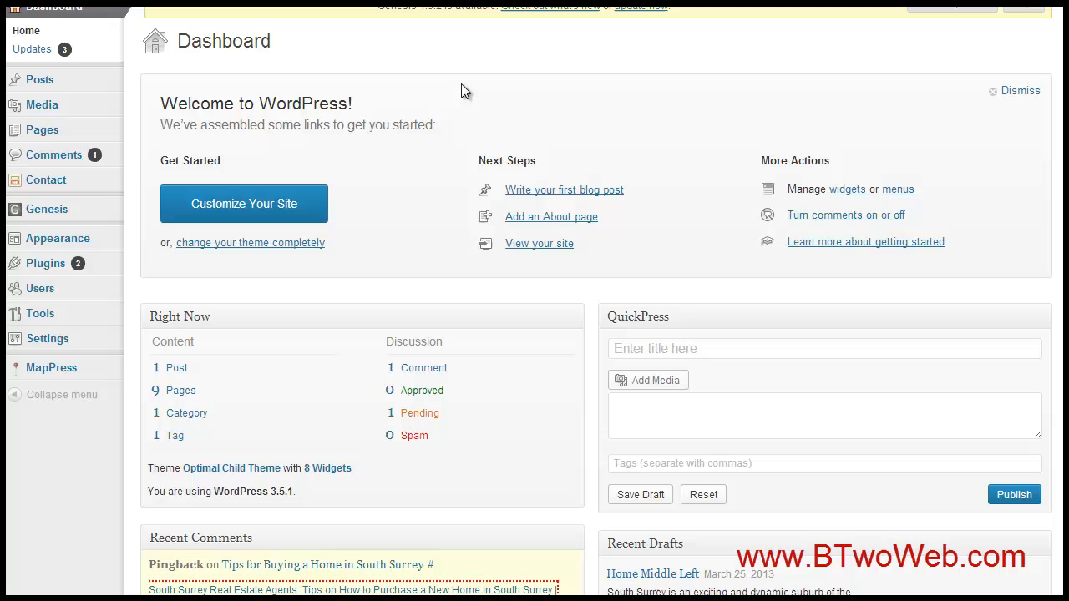
mouse_move(58, 238)
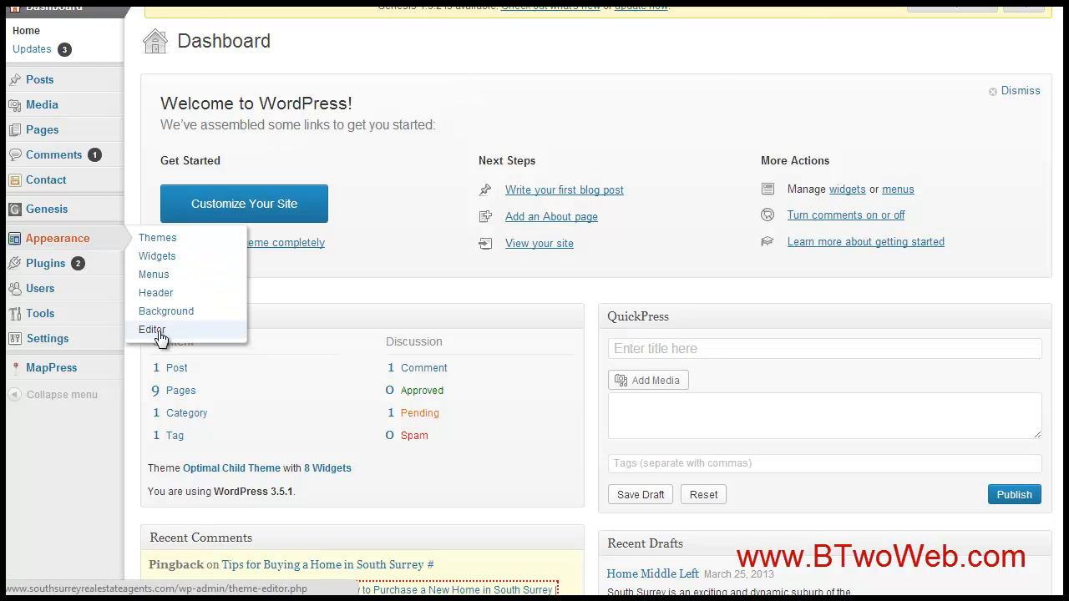
mouse_move(47, 208)
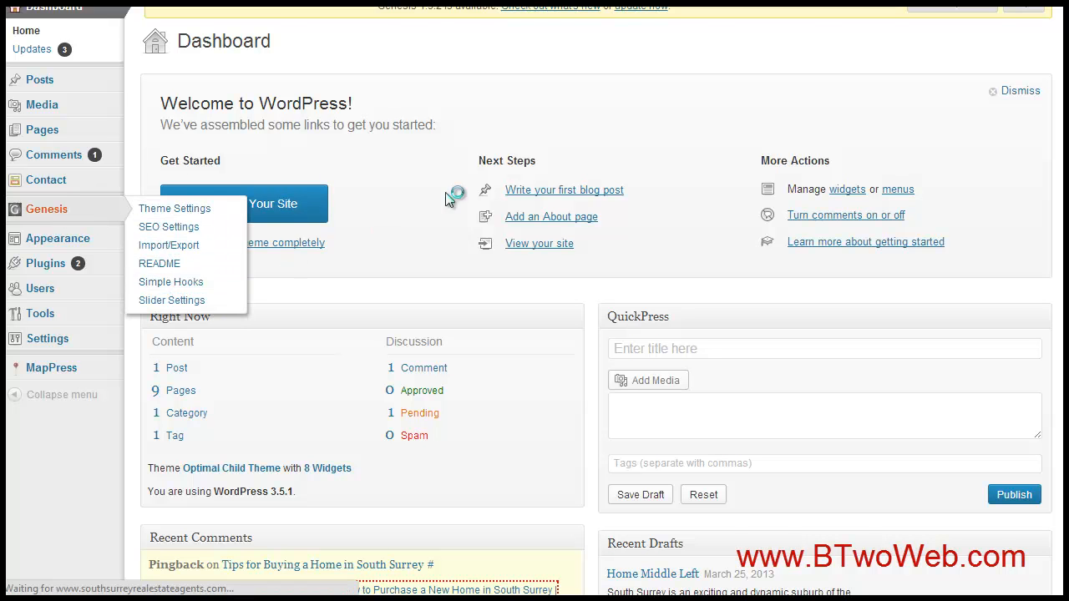
Open Genesis Simple Hooks and scroll down to the Footer Hooks fields.
left_click(171, 282)
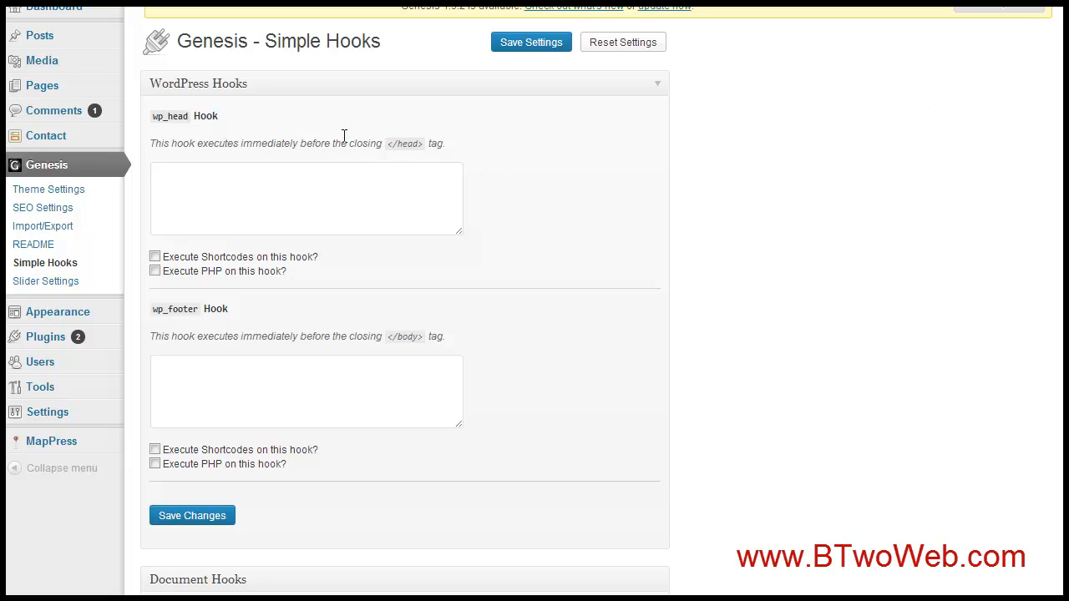
scroll("down", 3)
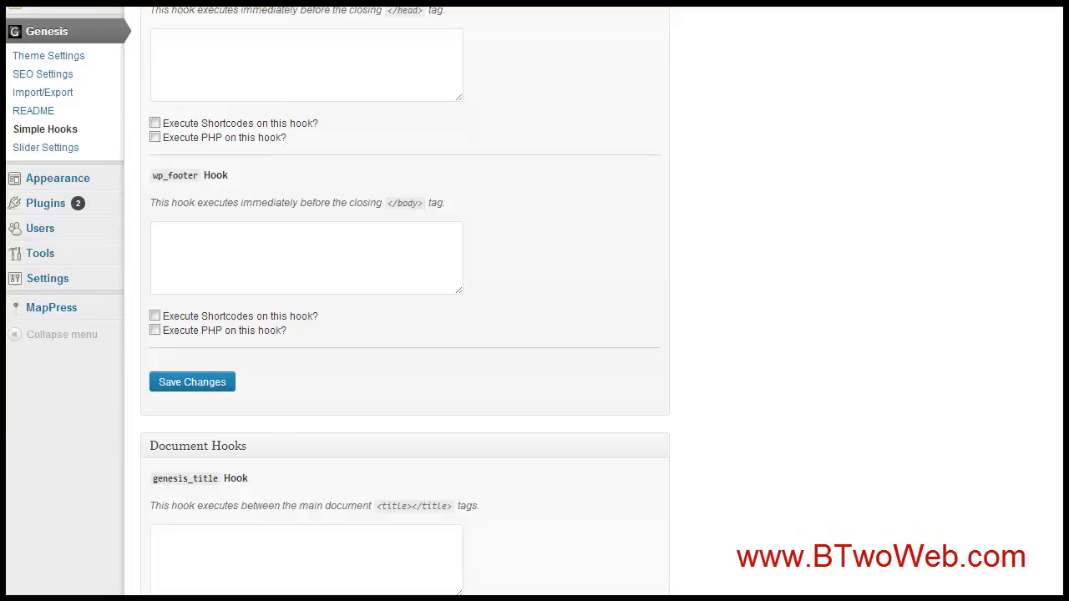
scroll("down", 3)
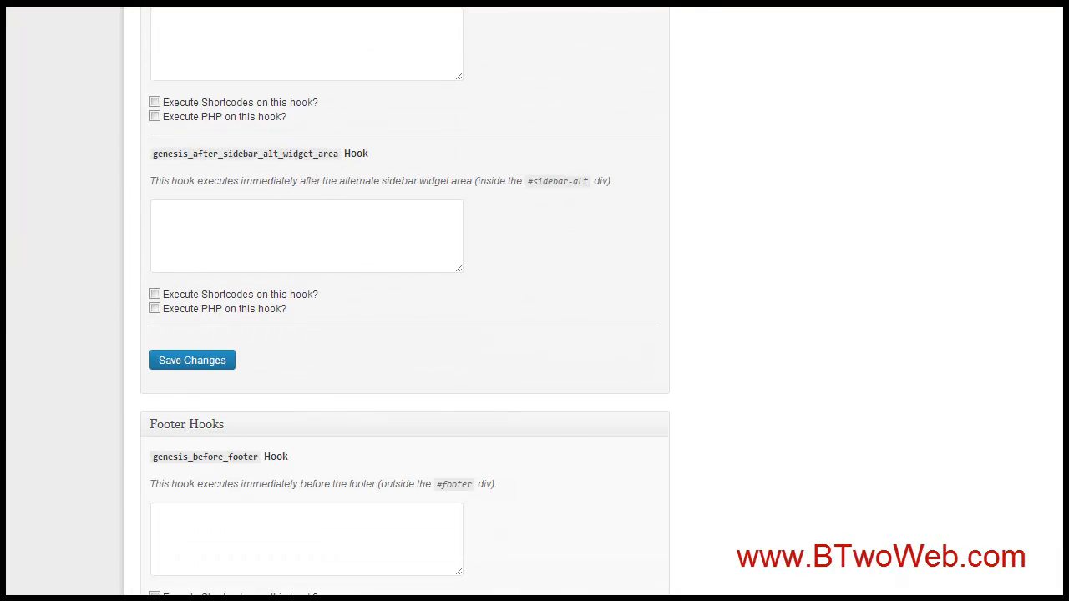
scroll("down", 3)
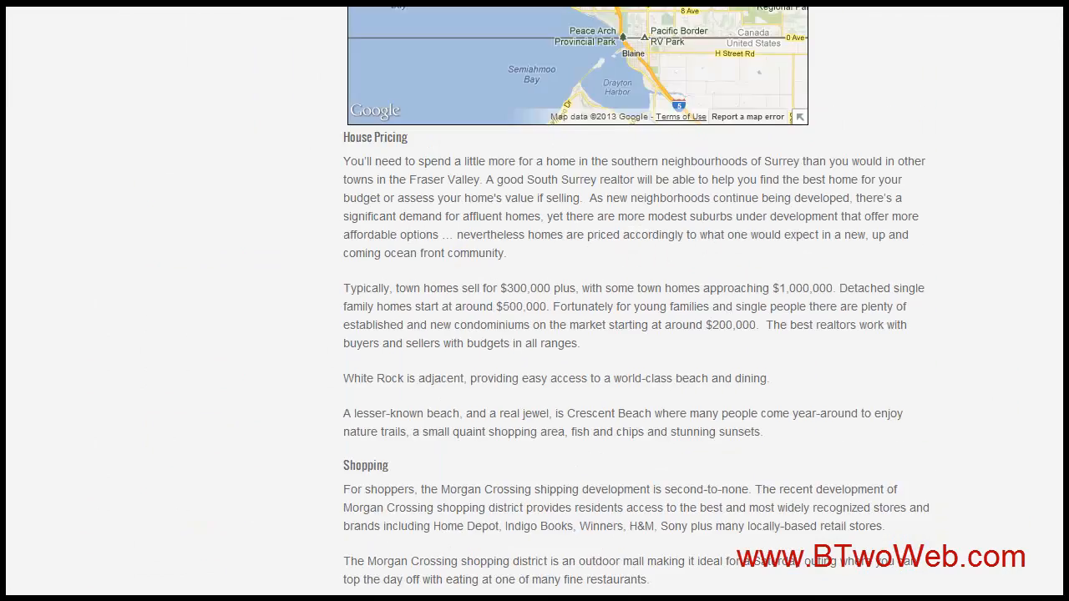
Scroll through the live South Surrey housing article on the site.
scroll("down", 3)
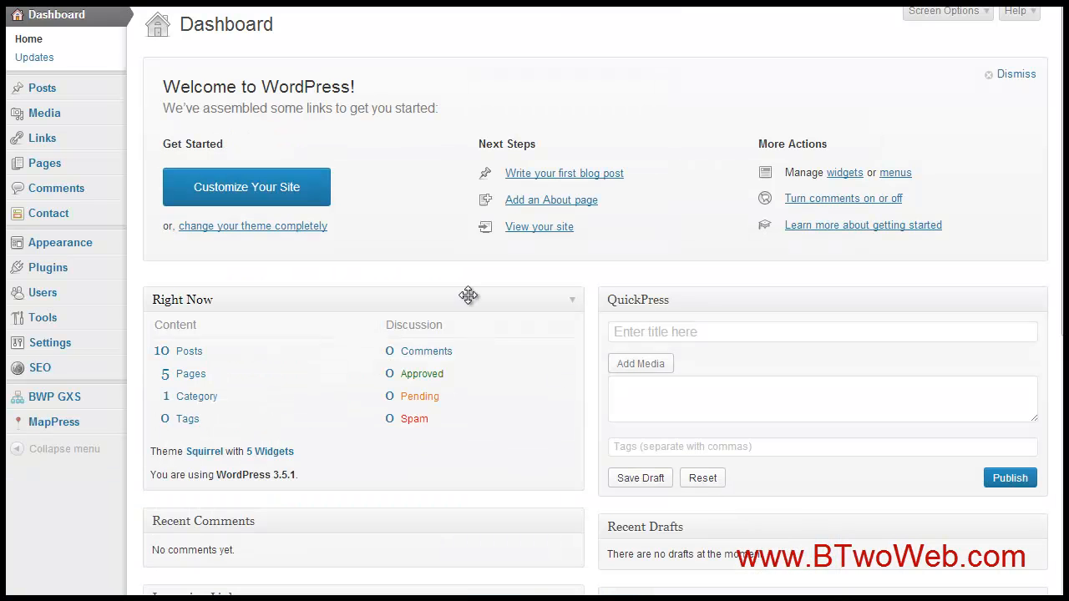
mouse_move(439, 184)
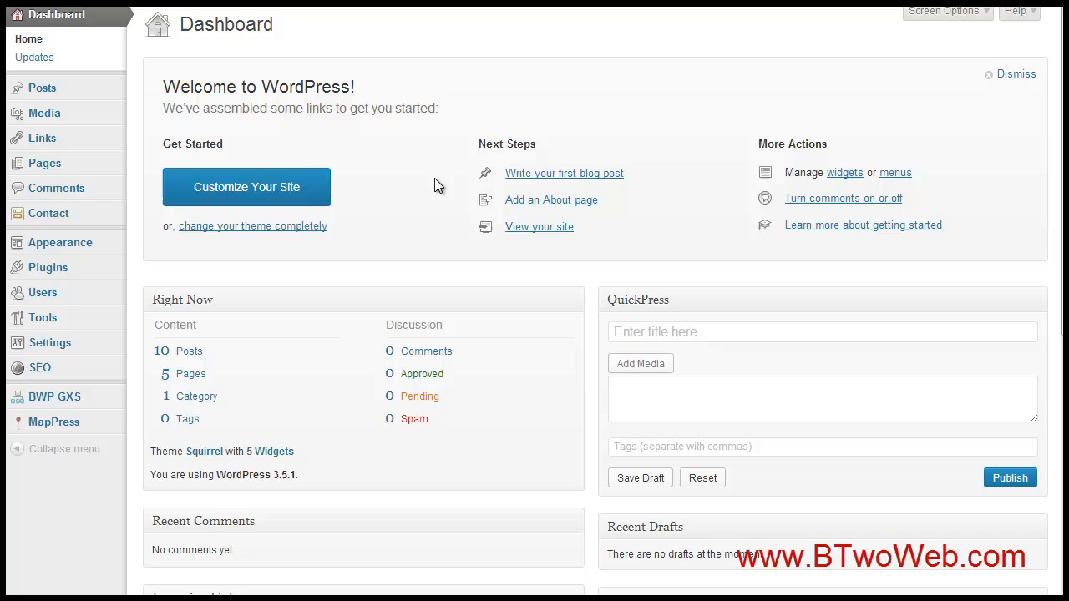
mouse_move(424, 160)
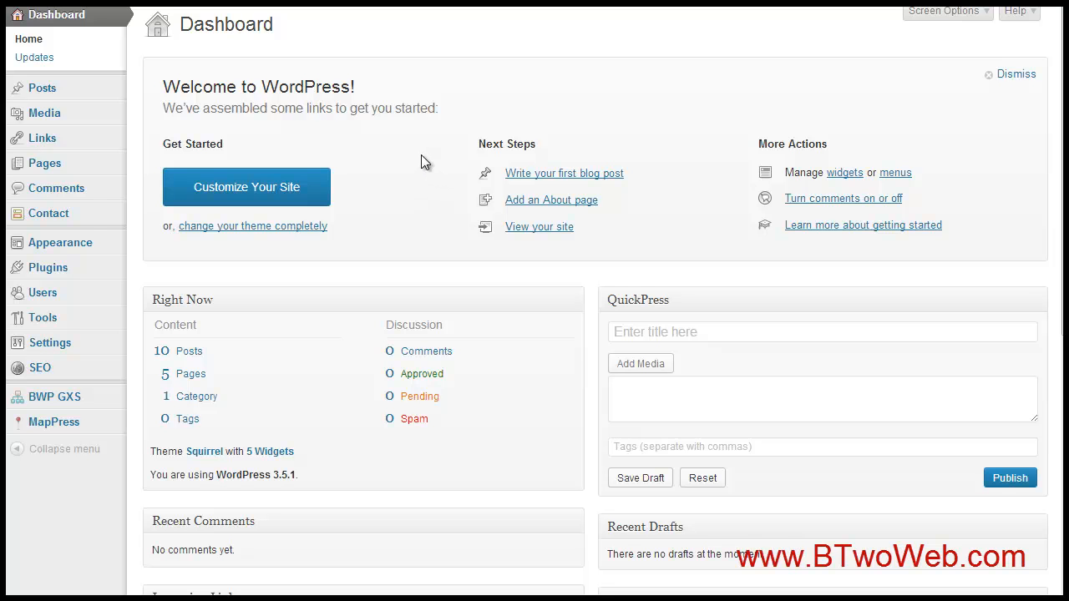
mouse_move(60, 242)
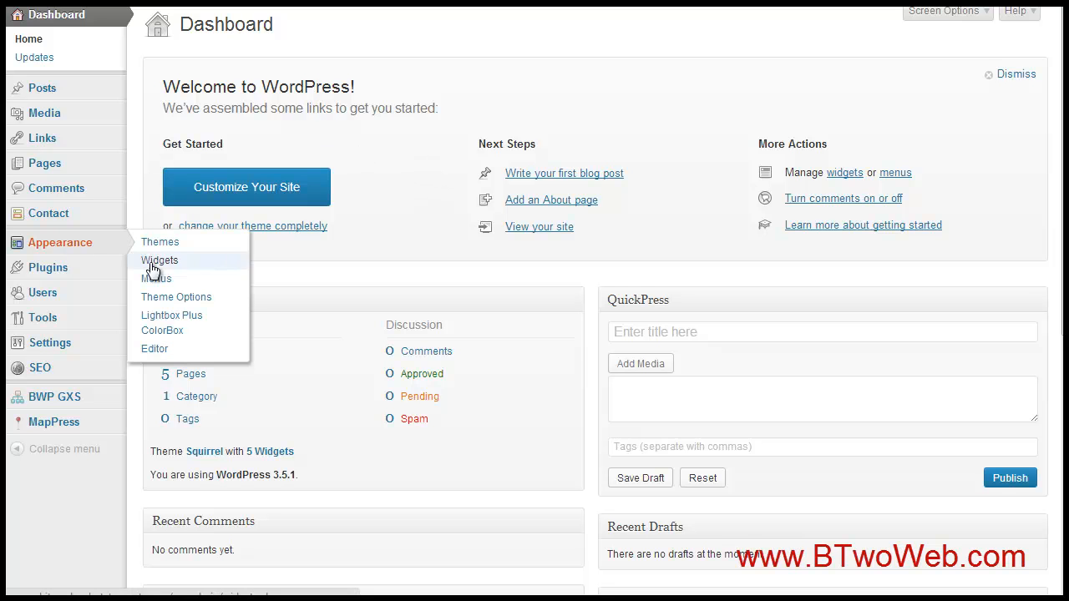
Review the Squirrel Theme Options page, then go to Appearance > Editor.
left_click(176, 296)
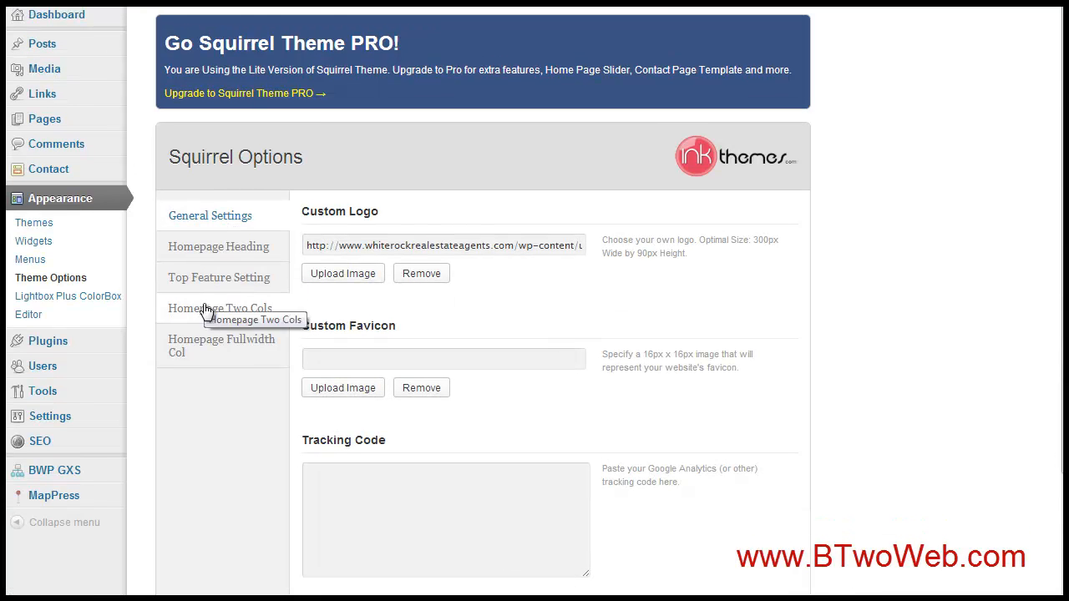
mouse_move(167, 246)
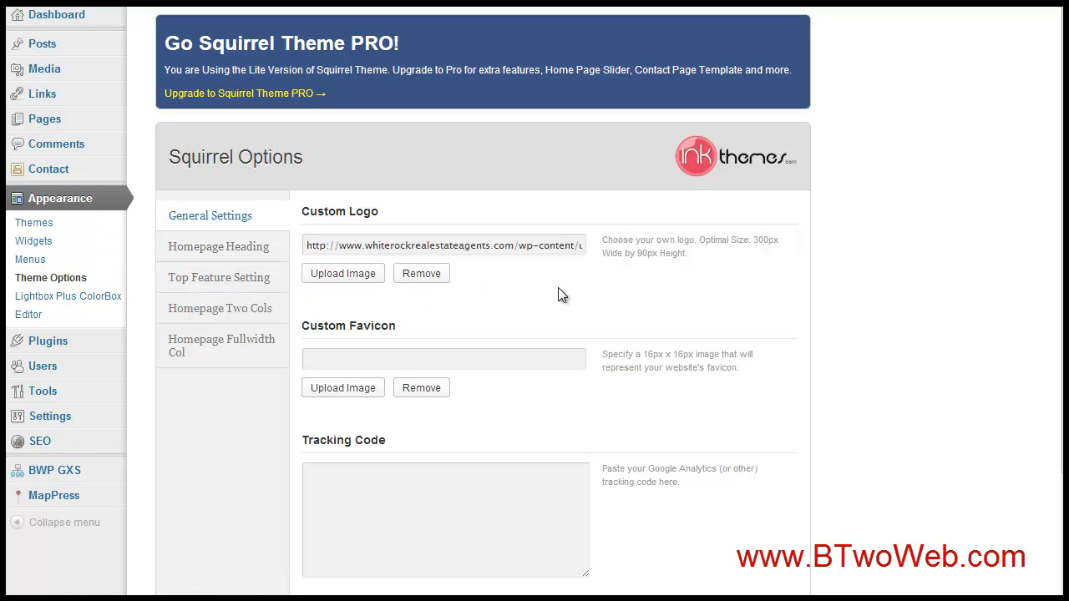
mouse_move(29, 314)
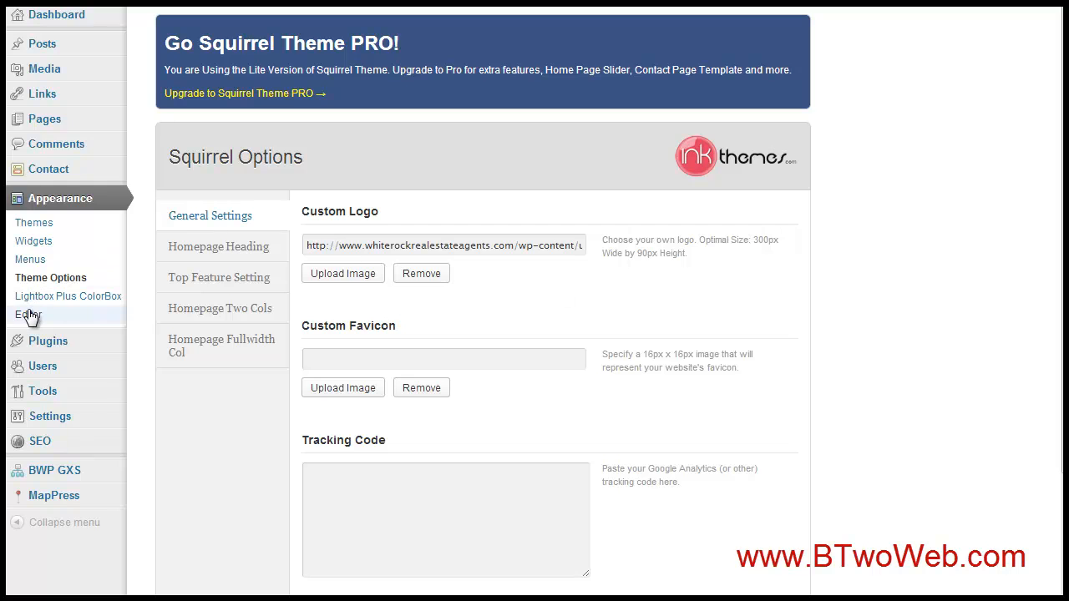
left_click(29, 315)
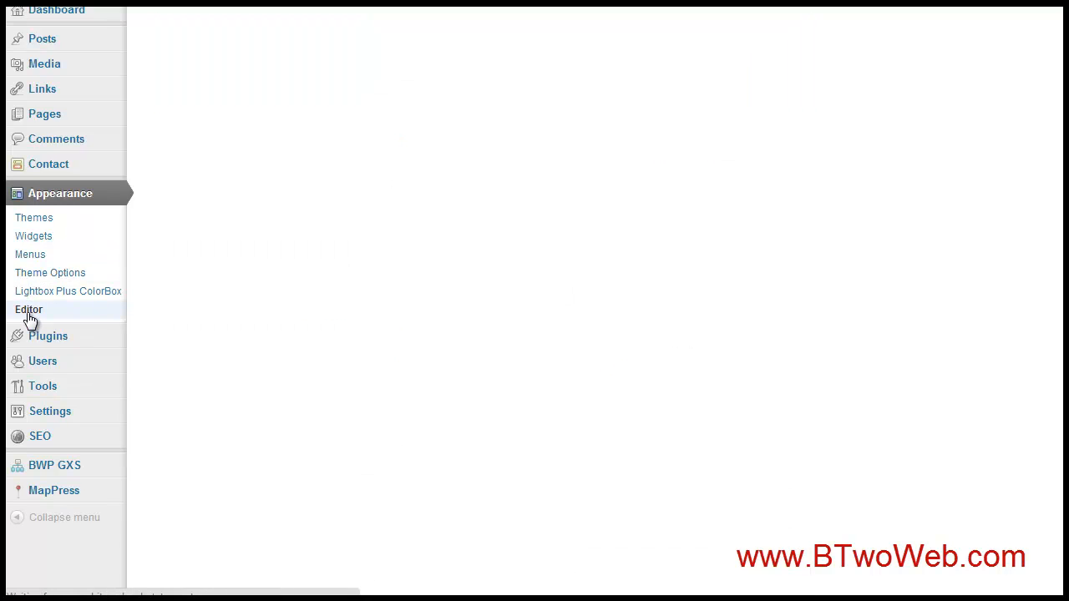
Open footer.php and highlight the Copyright paragraph with Privacy, Disclaimer and Terms links.
left_click(29, 310)
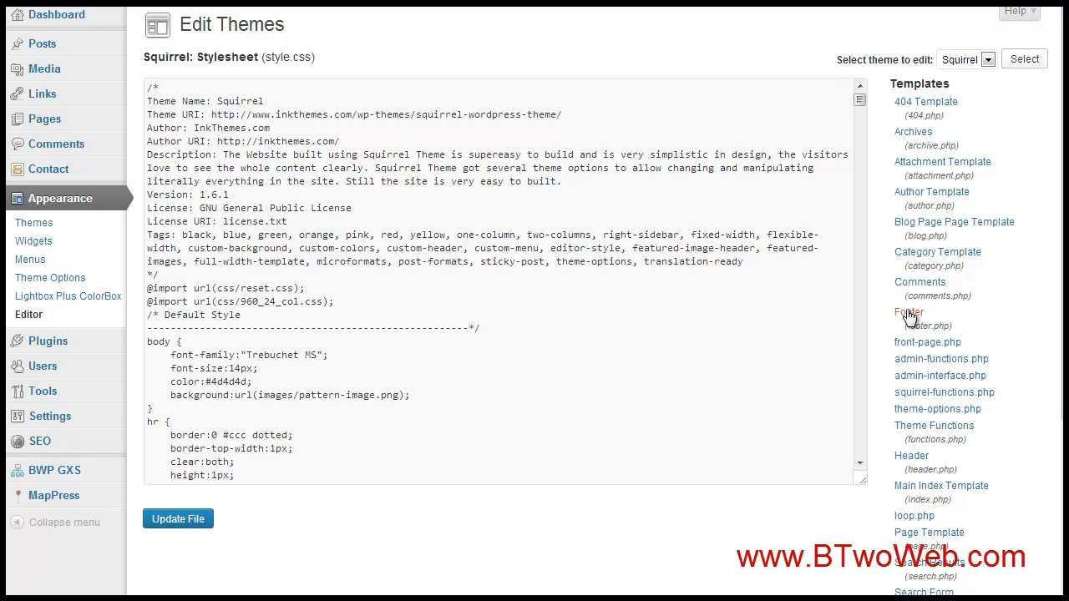
left_click(908, 312)
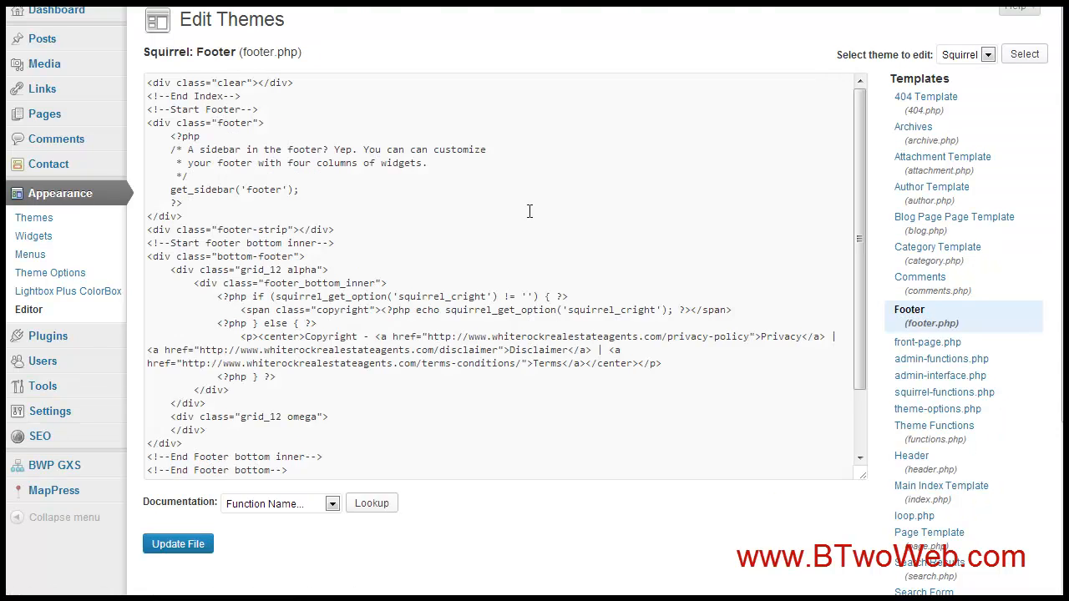
scroll("down", 3)
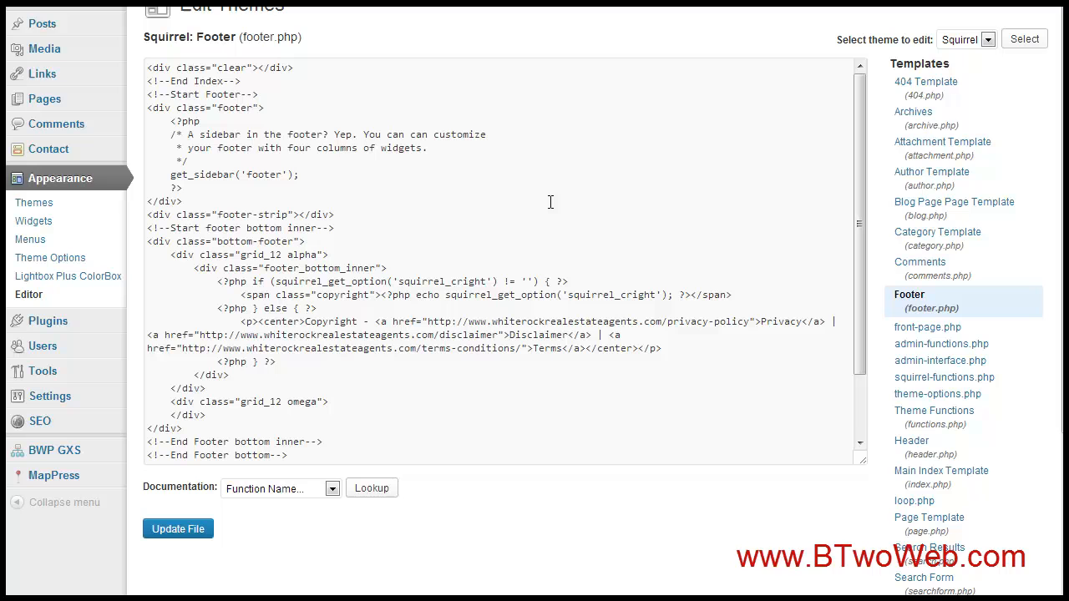
mouse_move(326, 264)
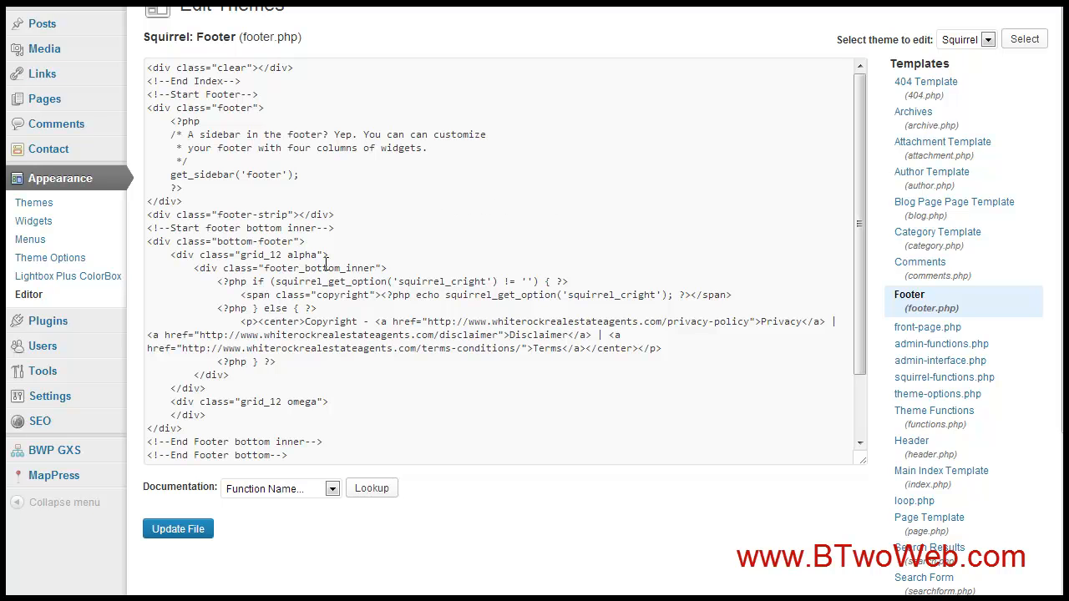
left_click_drag(240, 321, 434, 348)
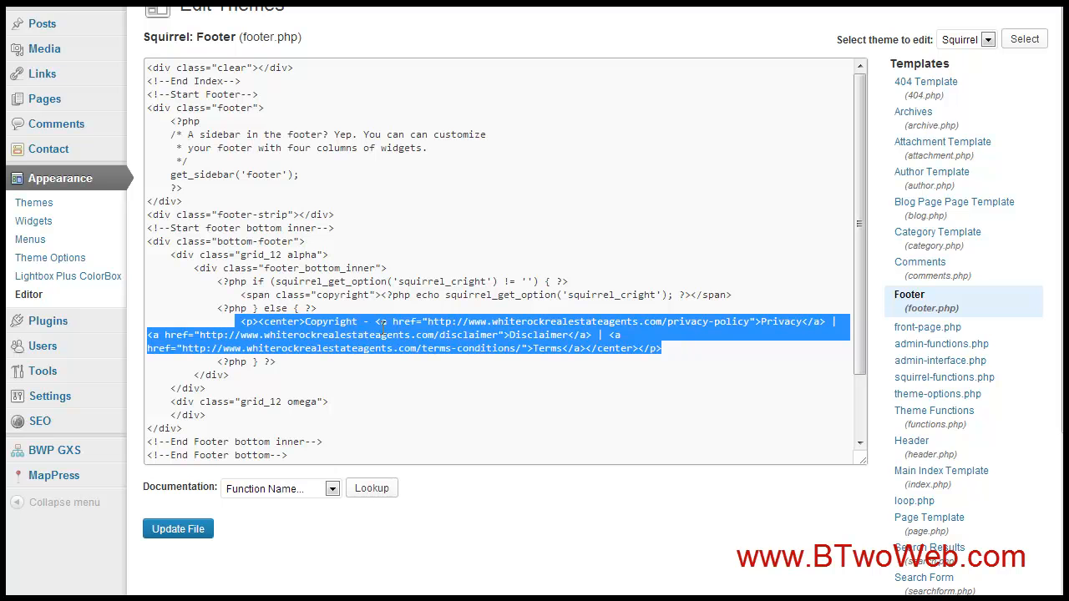
mouse_move(689, 321)
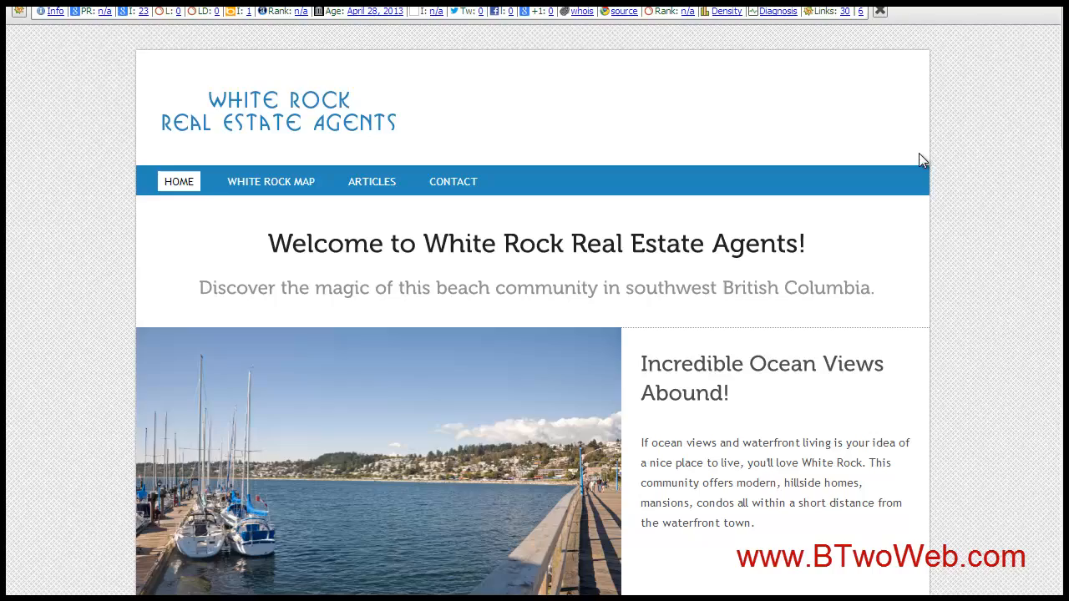
Scroll the White Rock site footer showing the Copyright, Privacy, Disclaimer and Terms links.
scroll("down", 3)
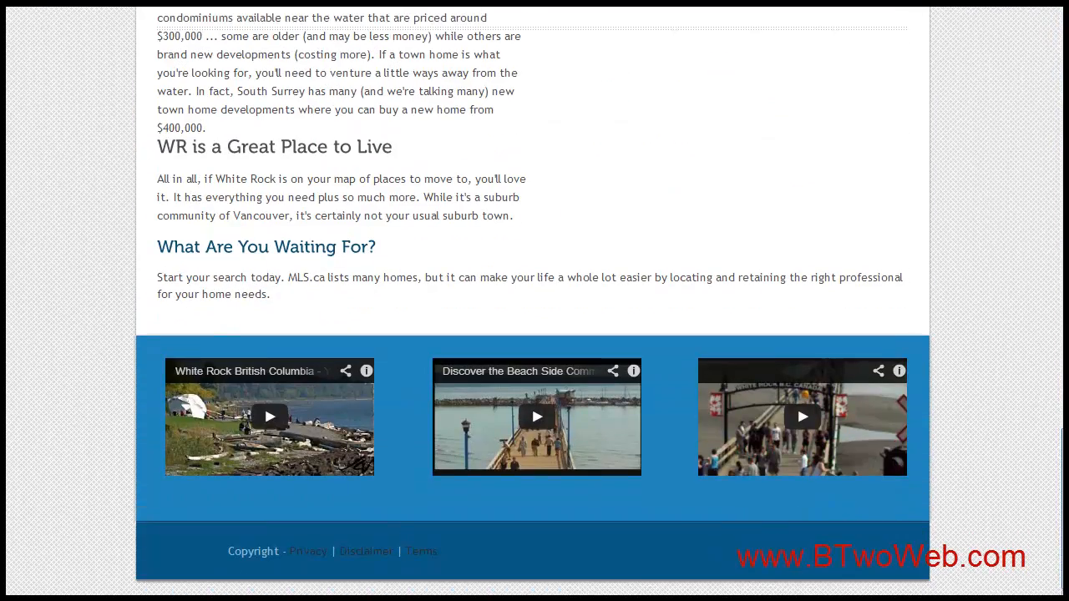
mouse_move(1010, 525)
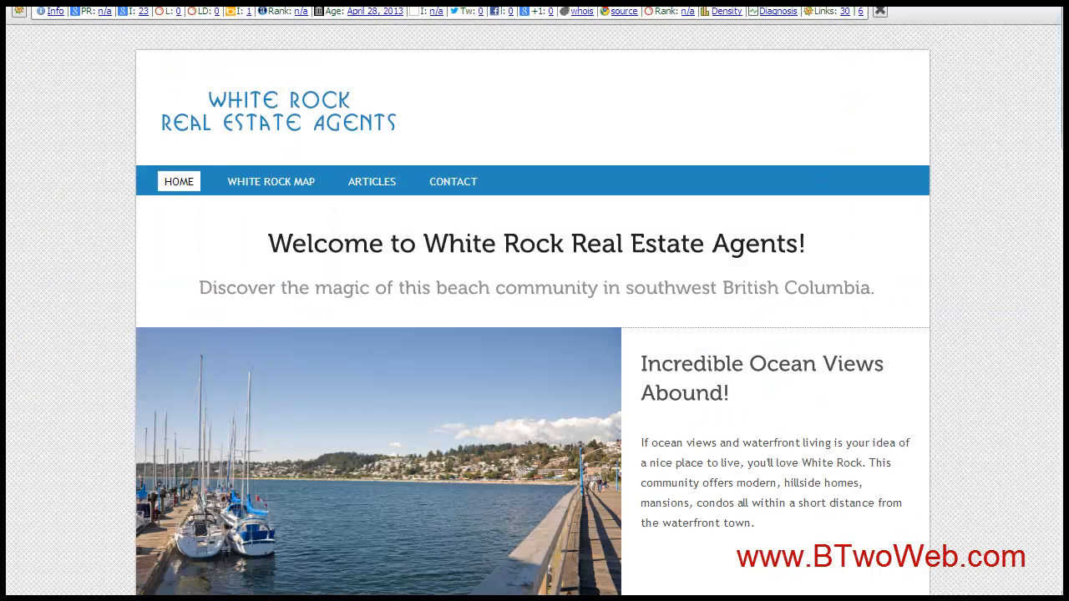
scroll("down", 3)
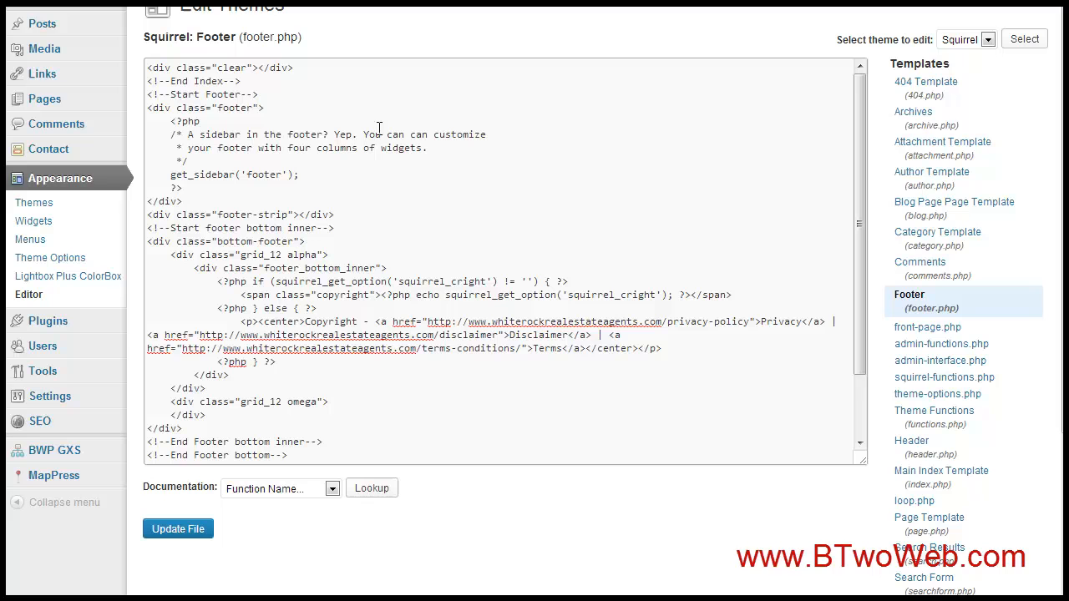
mouse_move(716, 15)
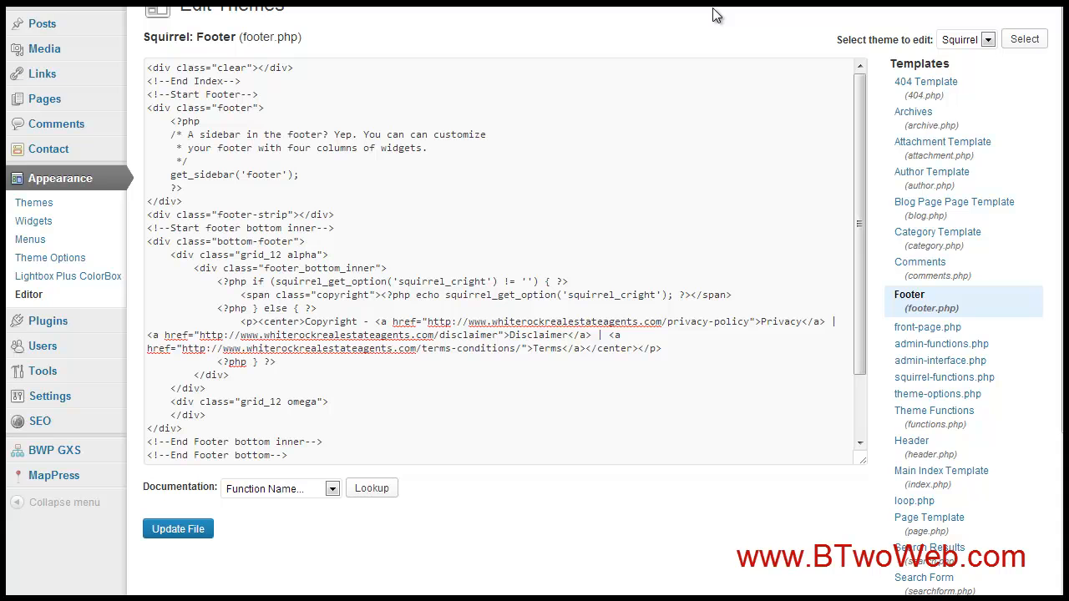
double_click(340, 295)
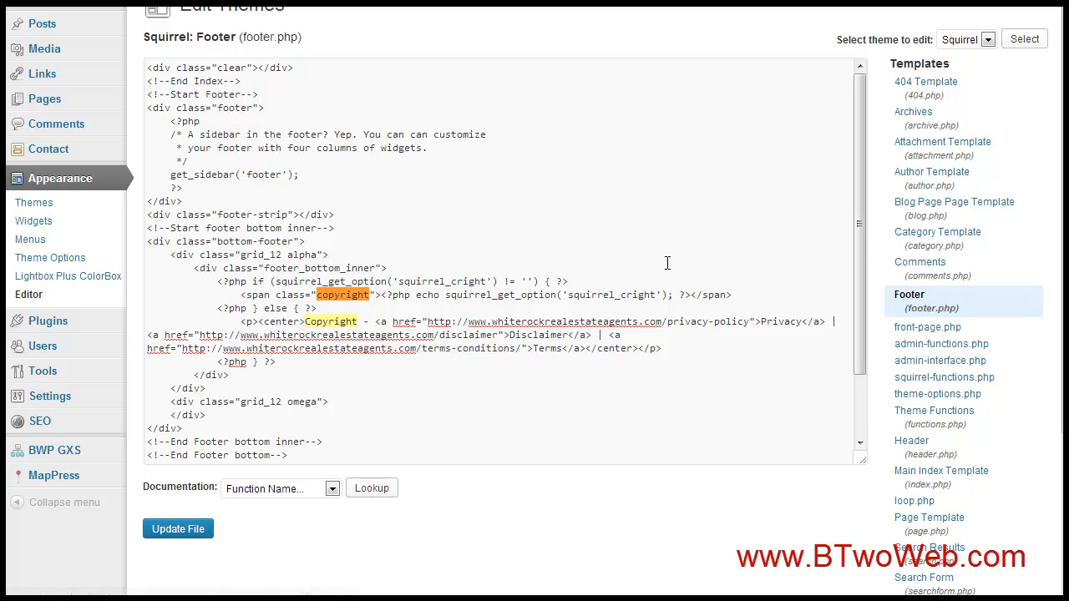
mouse_move(232, 298)
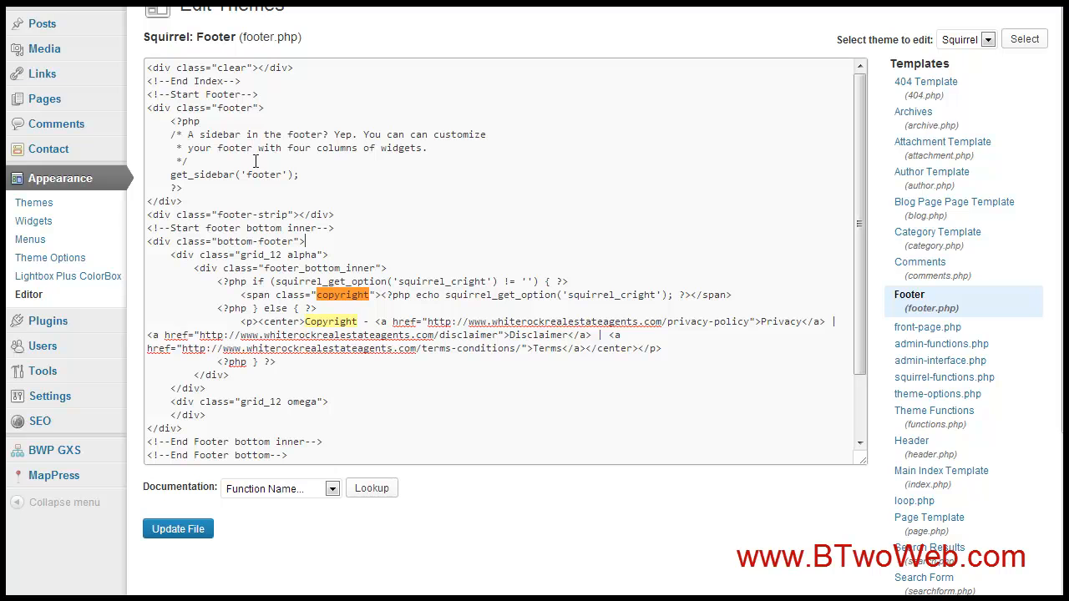
mouse_move(52, 188)
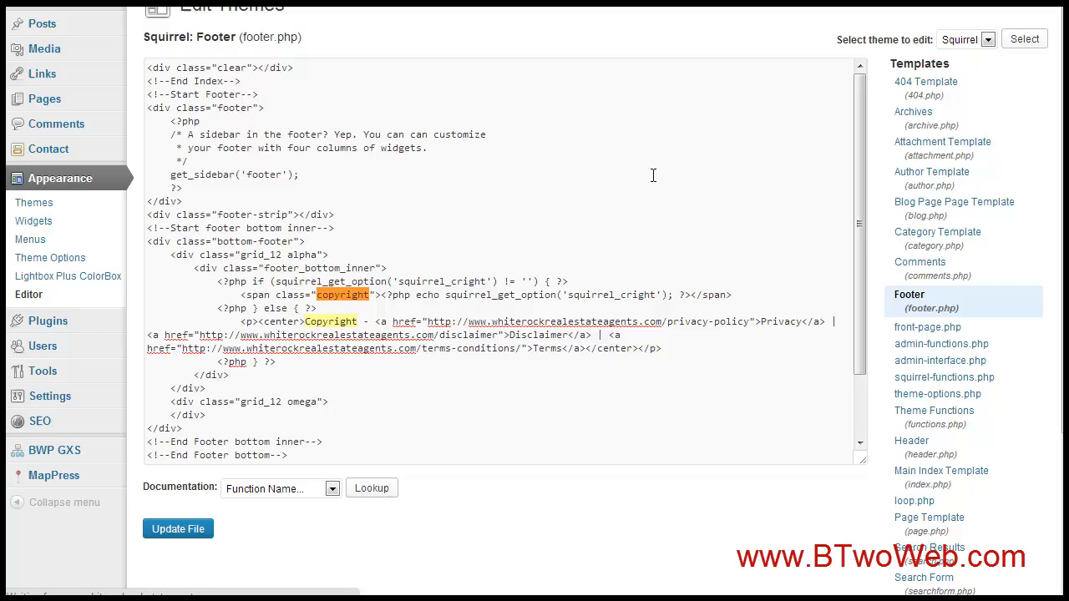
Open Appearance > Widgets and scroll through the footer widget areas.
left_click(33, 221)
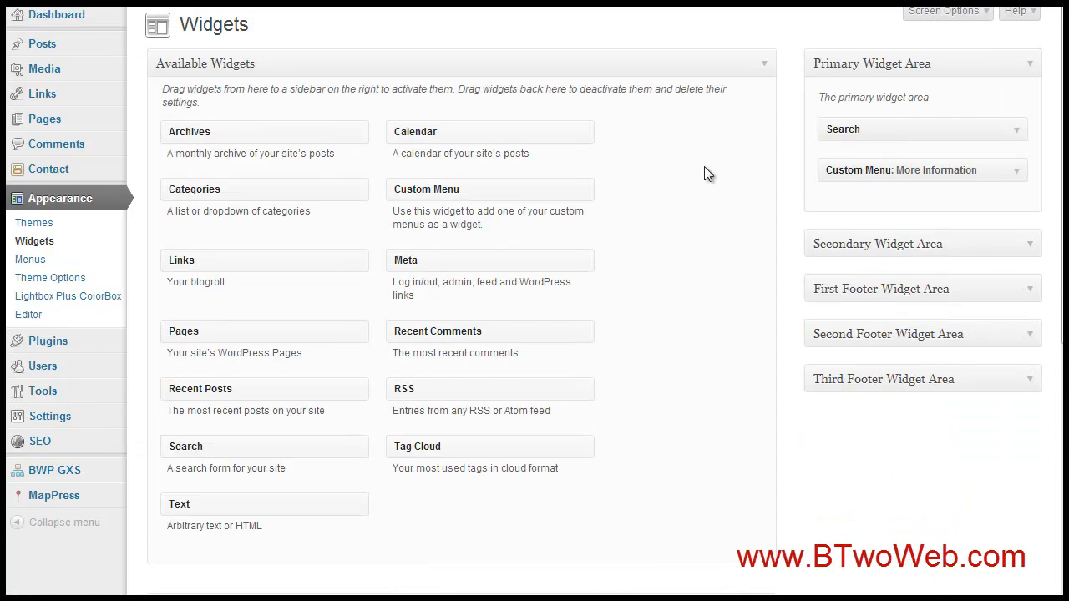
mouse_move(973, 244)
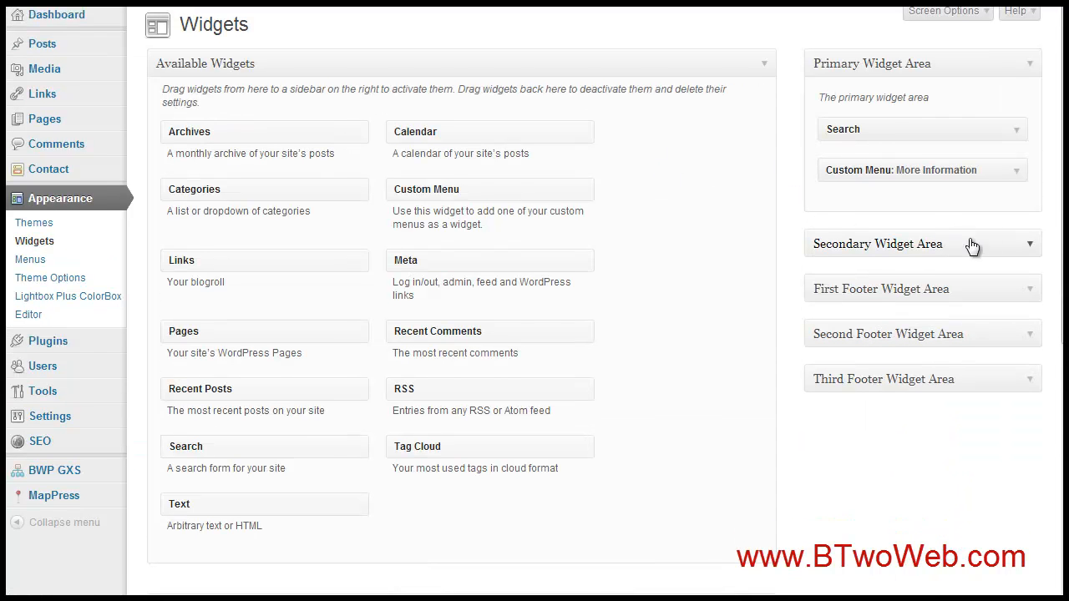
scroll("down", 3)
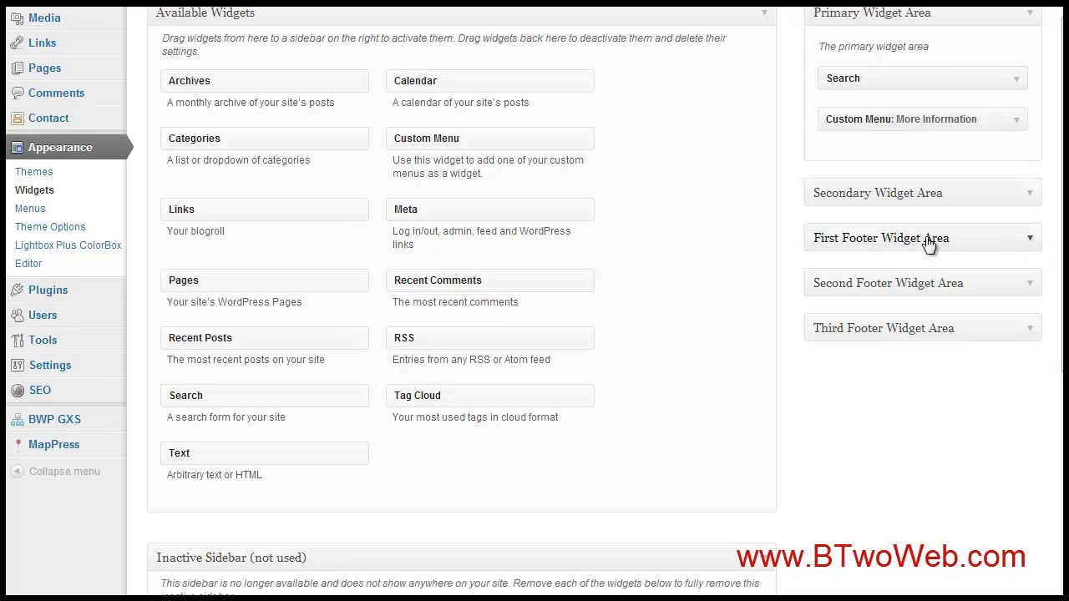
mouse_move(1023, 242)
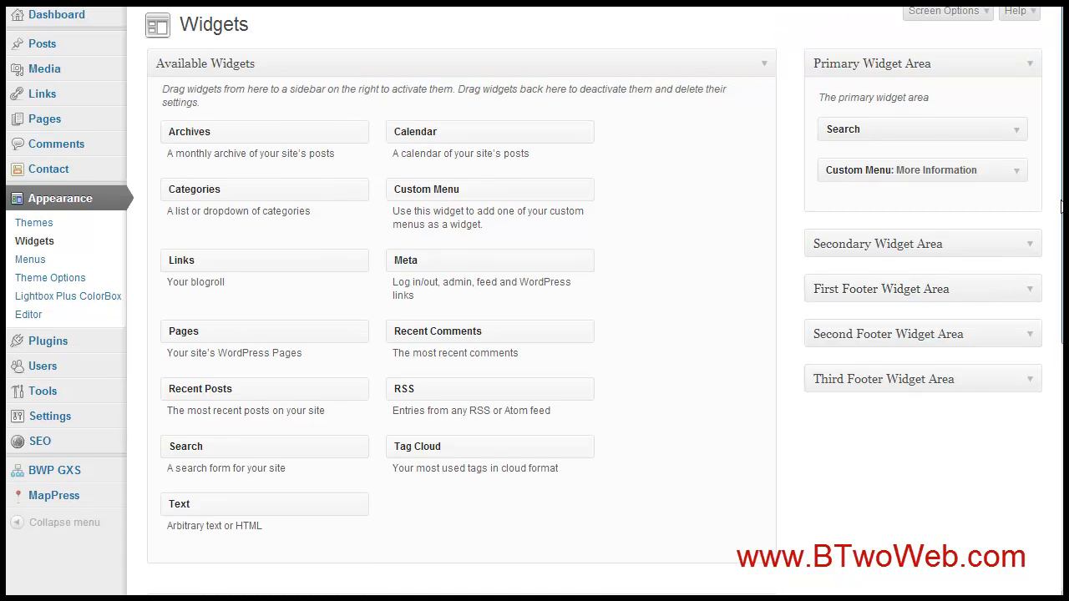
scroll("down", 3)
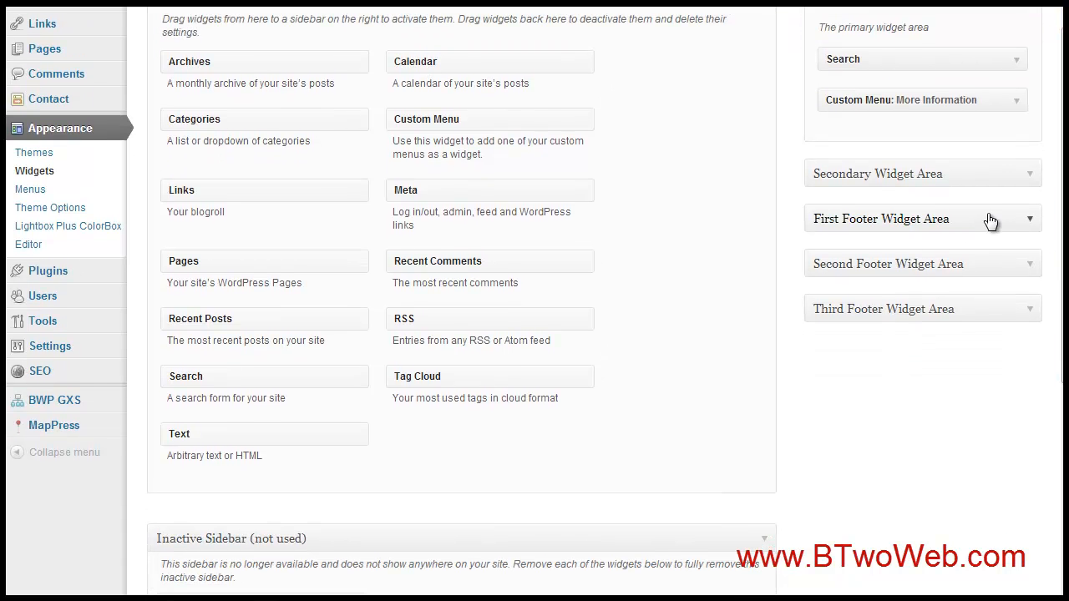
mouse_move(969, 225)
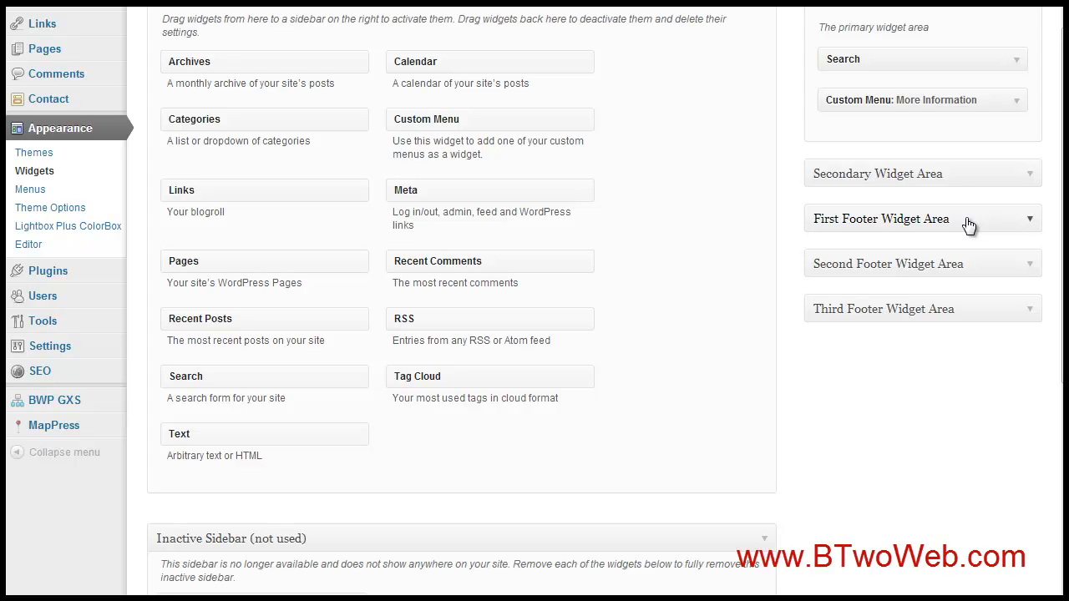
mouse_move(1023, 217)
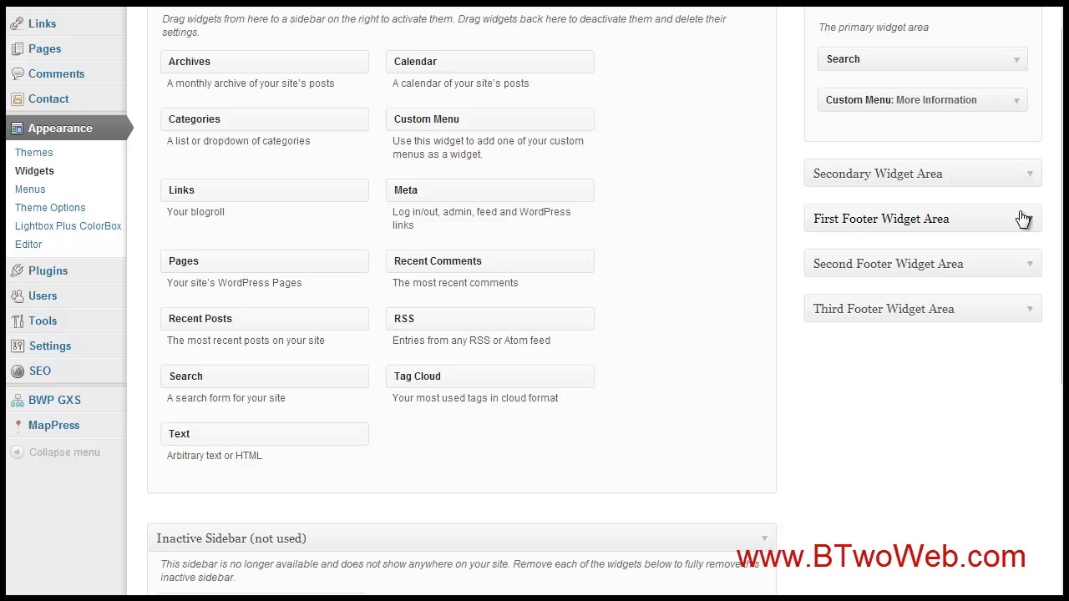
mouse_move(427, 365)
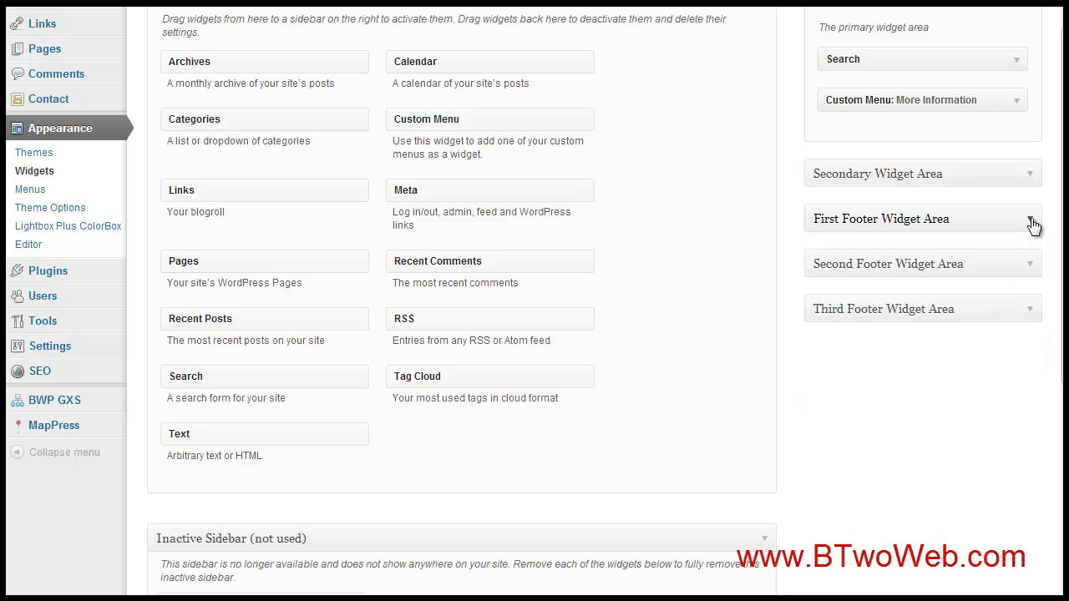
mouse_move(926, 300)
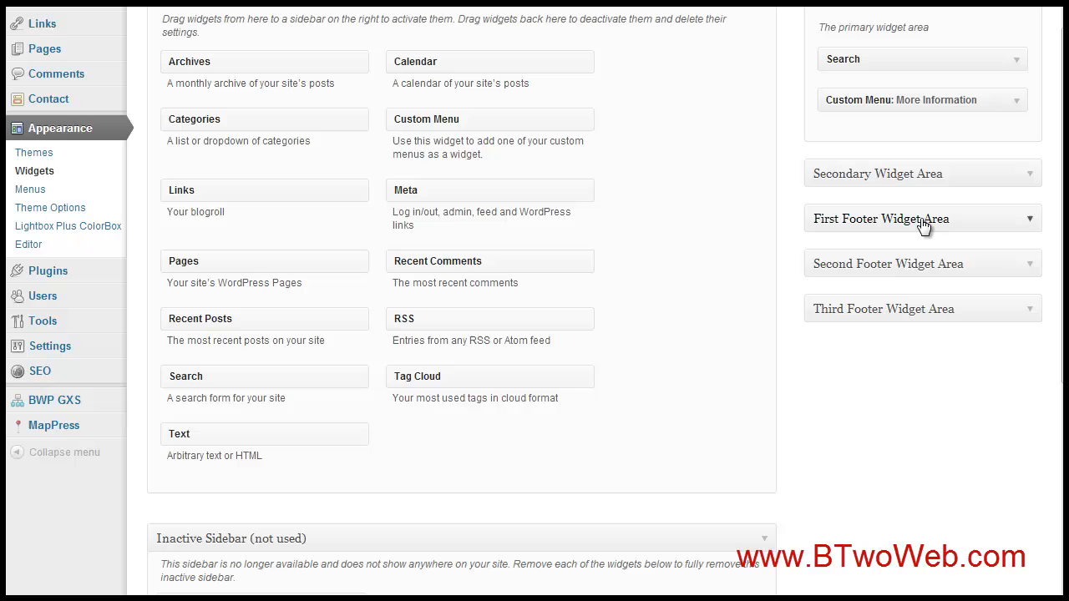
mouse_move(487, 463)
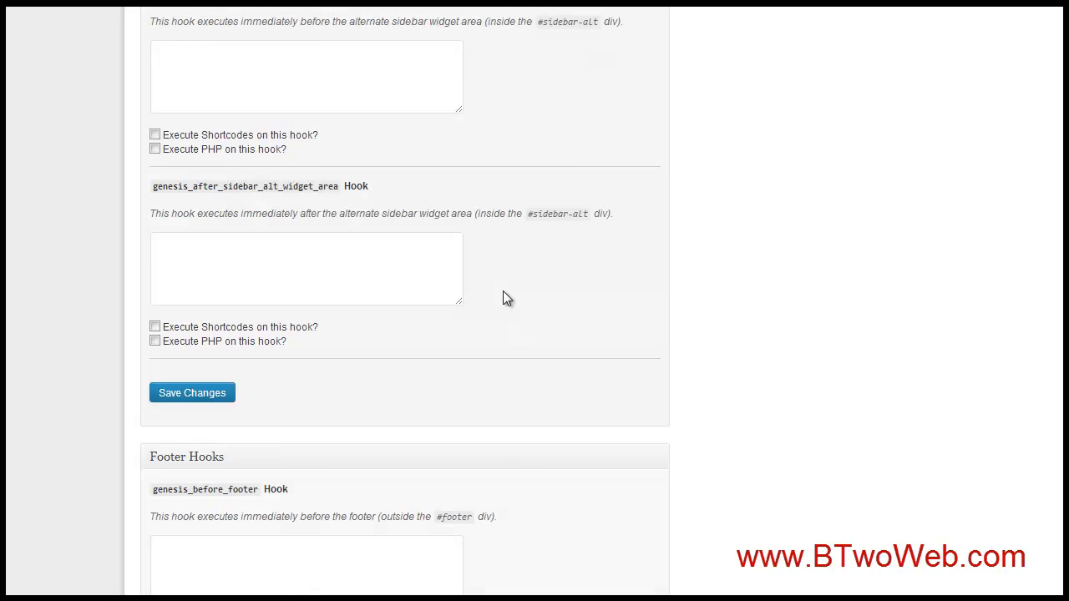
Load the Genesis site's Widgets page listing Genesis widgets and home feature areas.
scroll("down", 3)
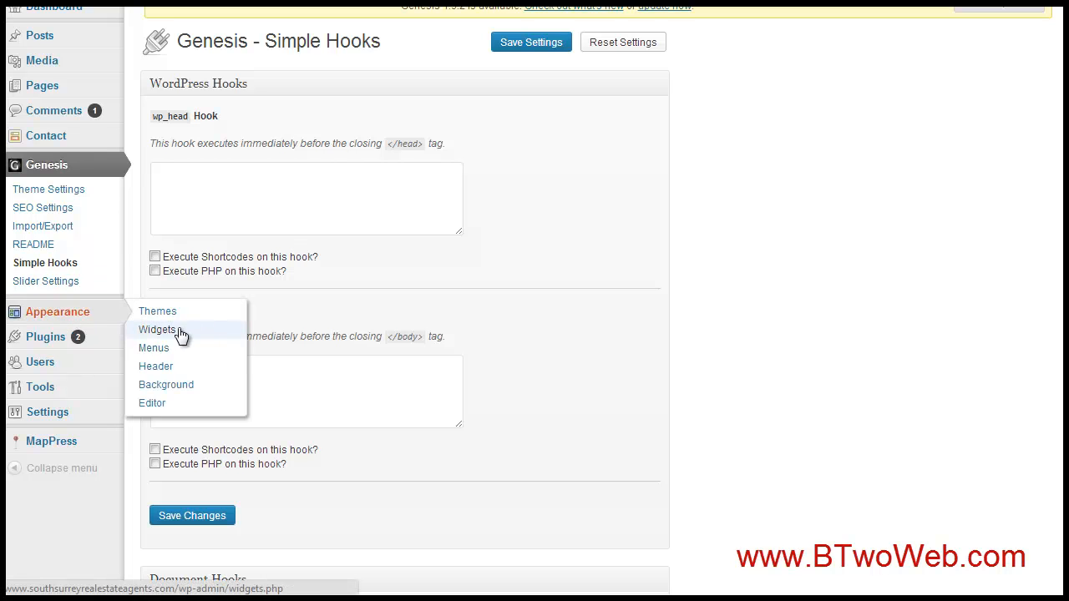
left_click(157, 329)
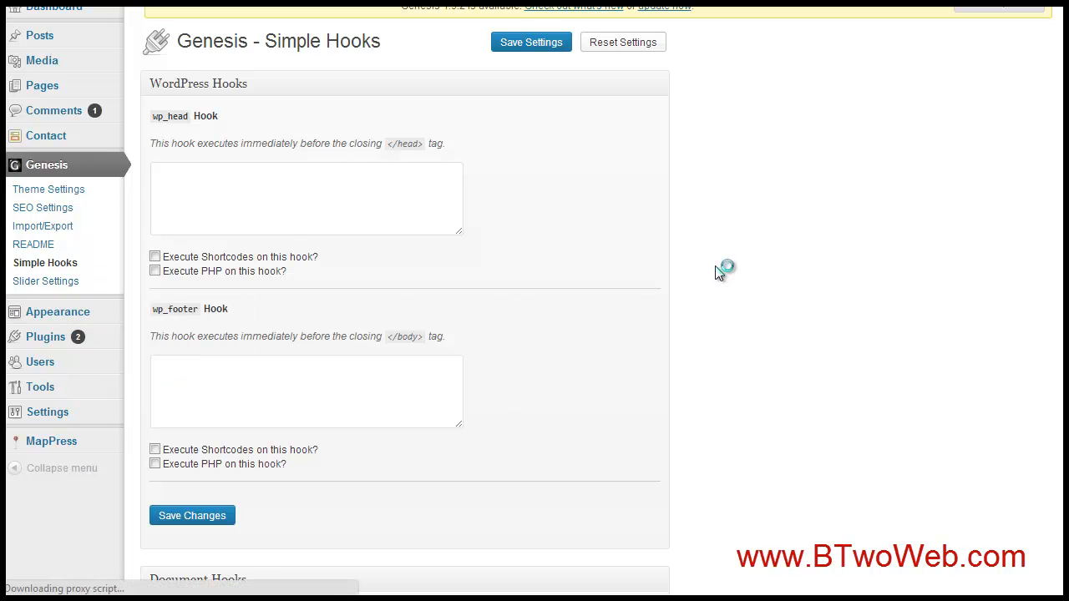
mouse_move(708, 255)
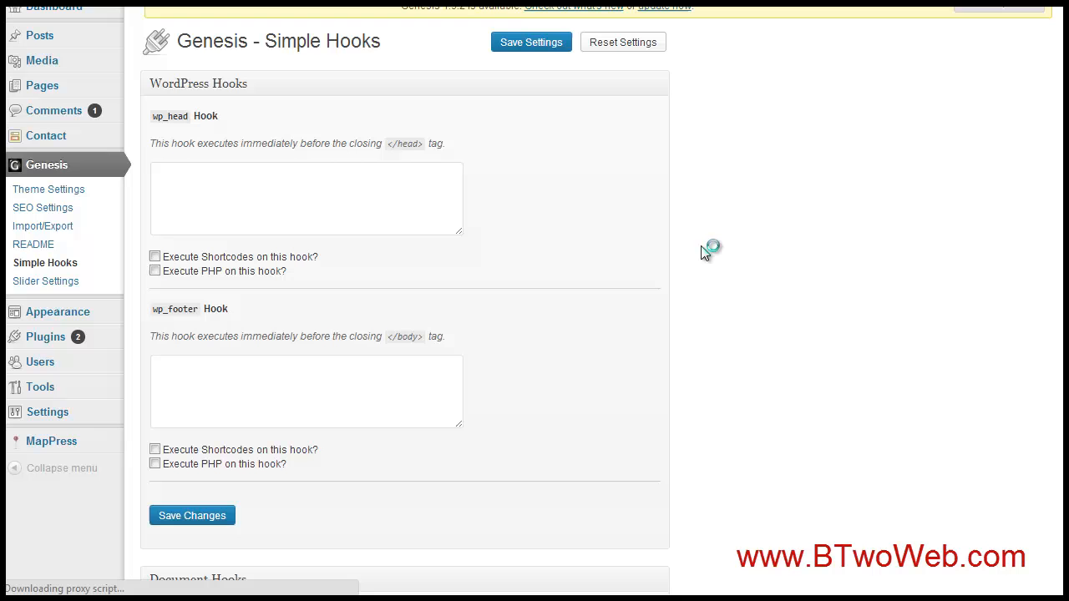
mouse_move(716, 242)
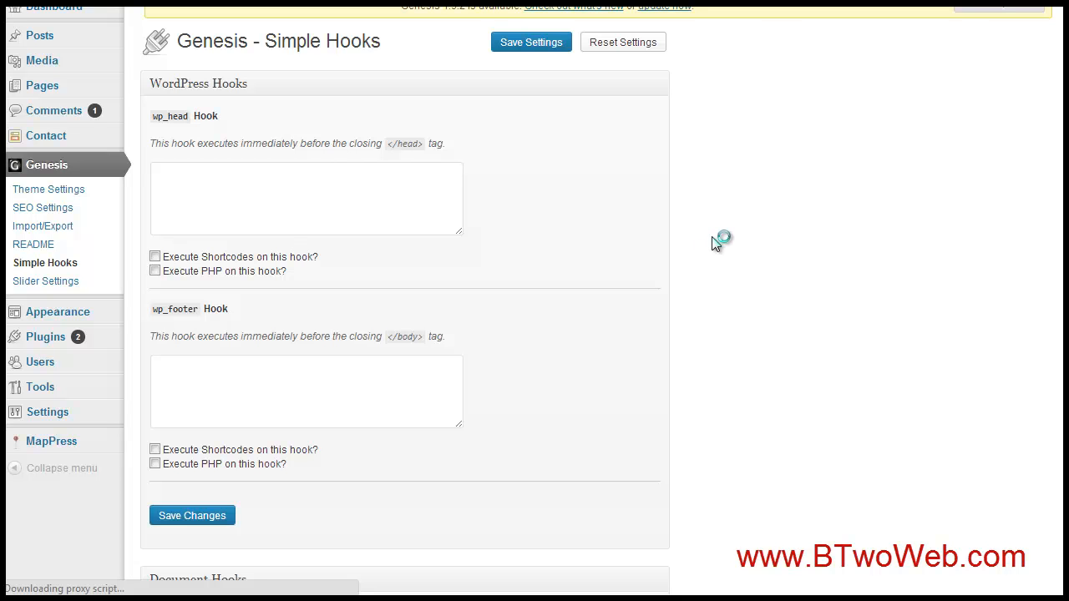
left_click(32, 236)
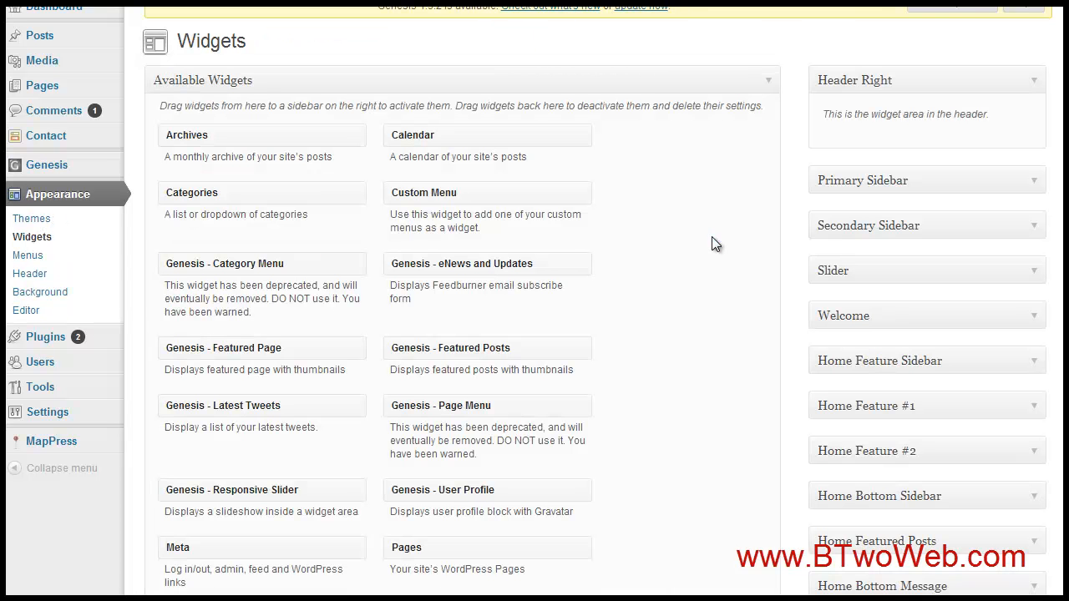
scroll("down", 3)
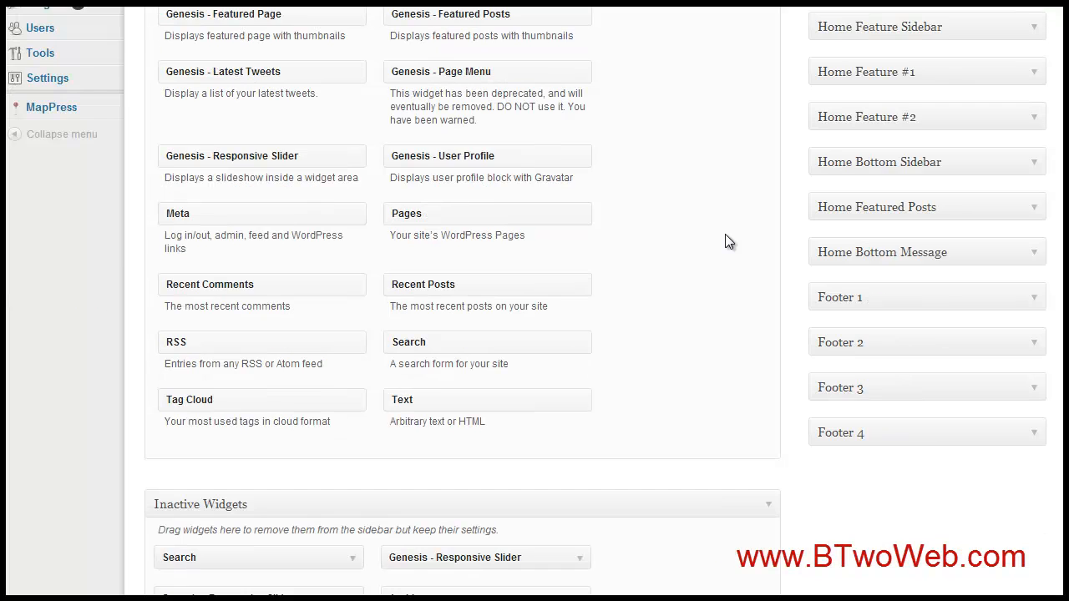
mouse_move(1018, 449)
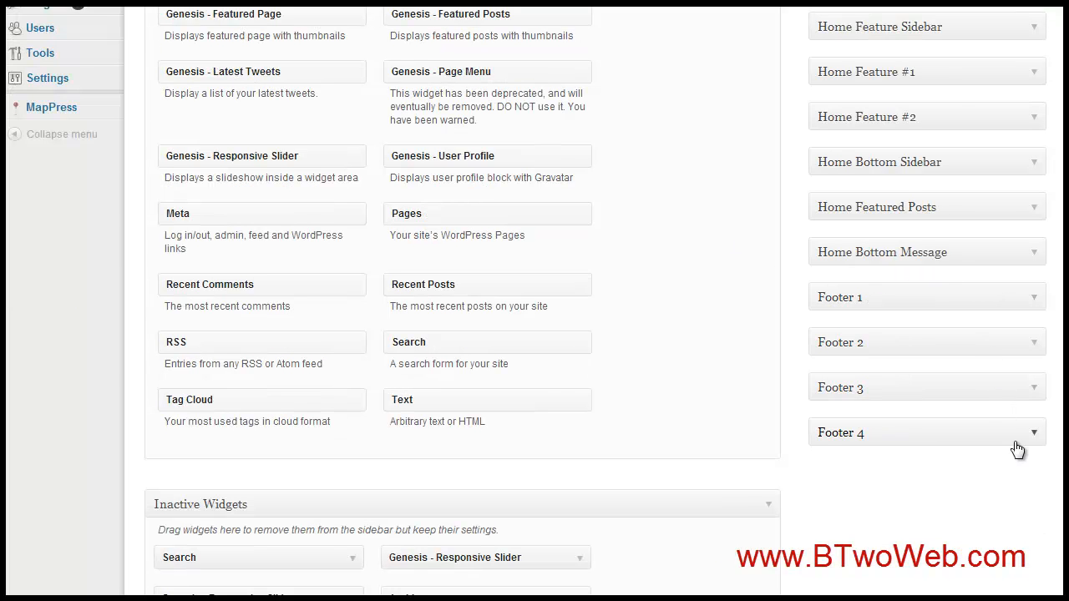
mouse_move(1000, 405)
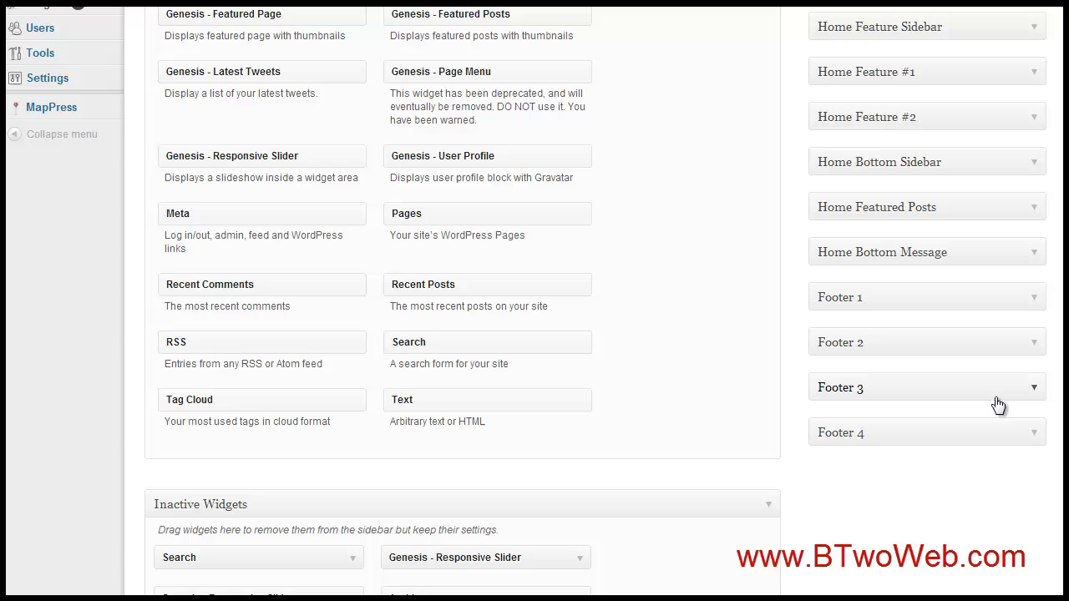
mouse_move(1005, 418)
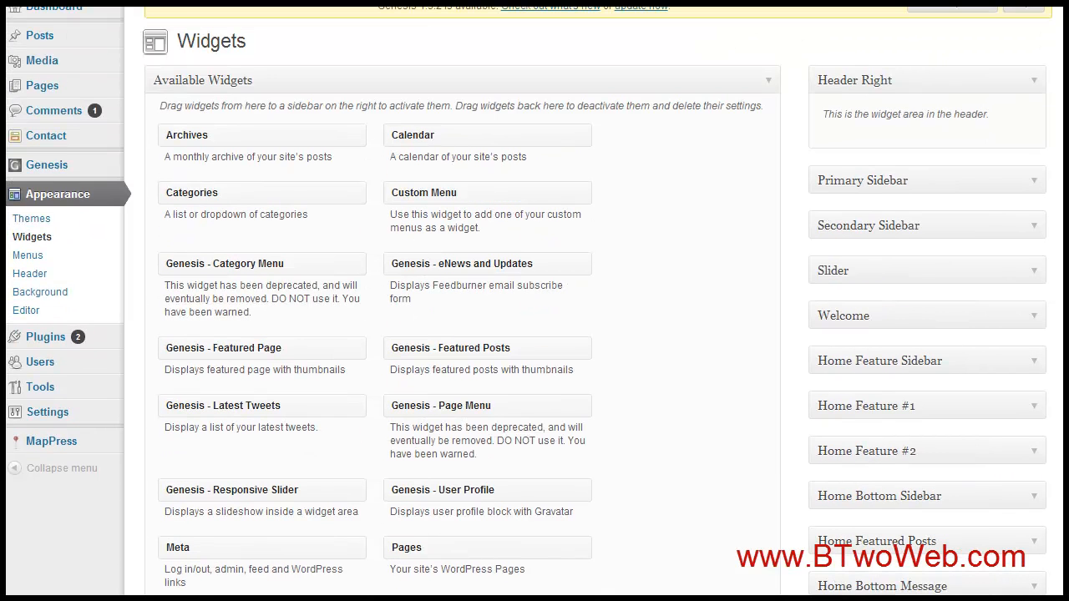
mouse_move(741, 203)
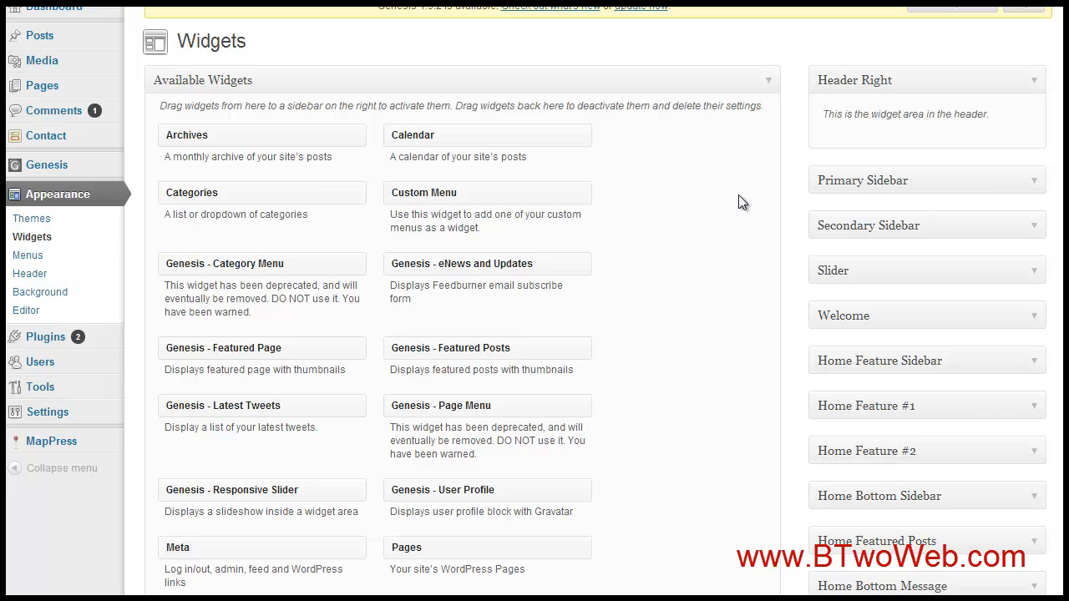